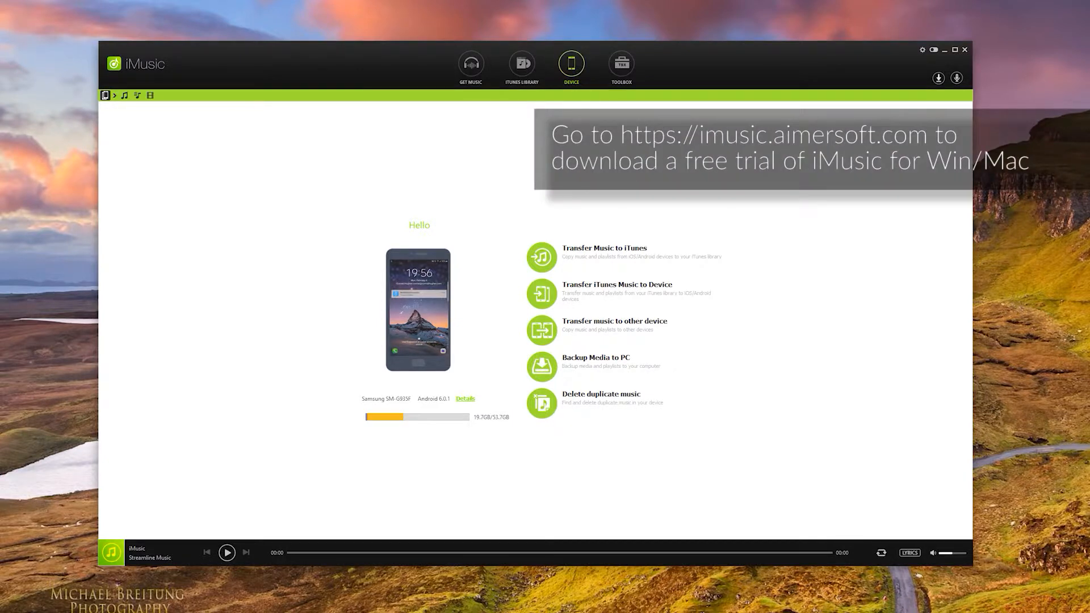
{"action": "mouse_move", "coordinate": [117, 432]}
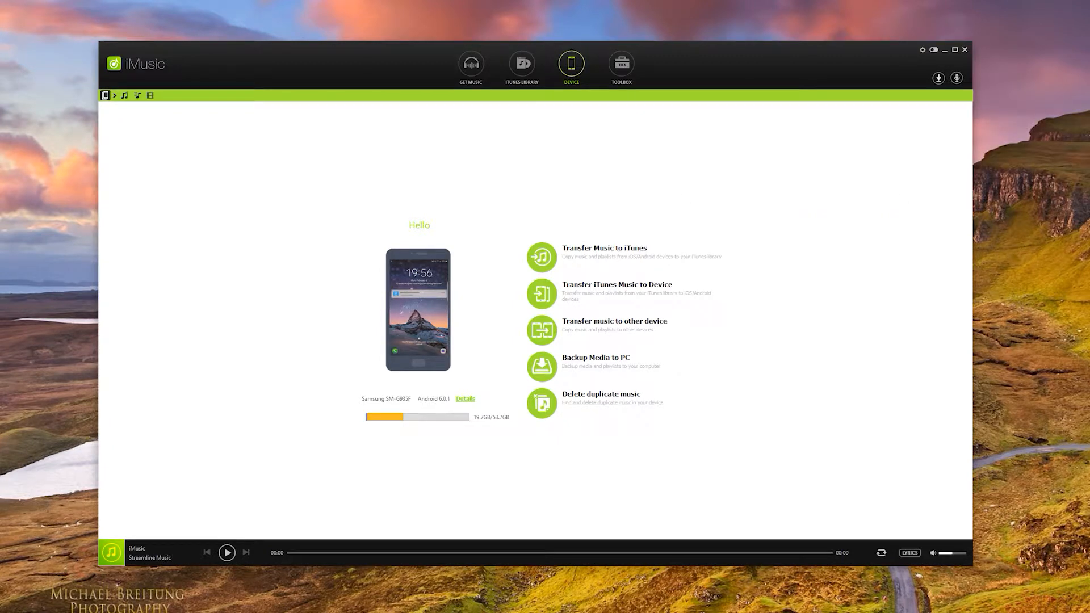
{"action": "mouse_move", "coordinate": [165, 215]}
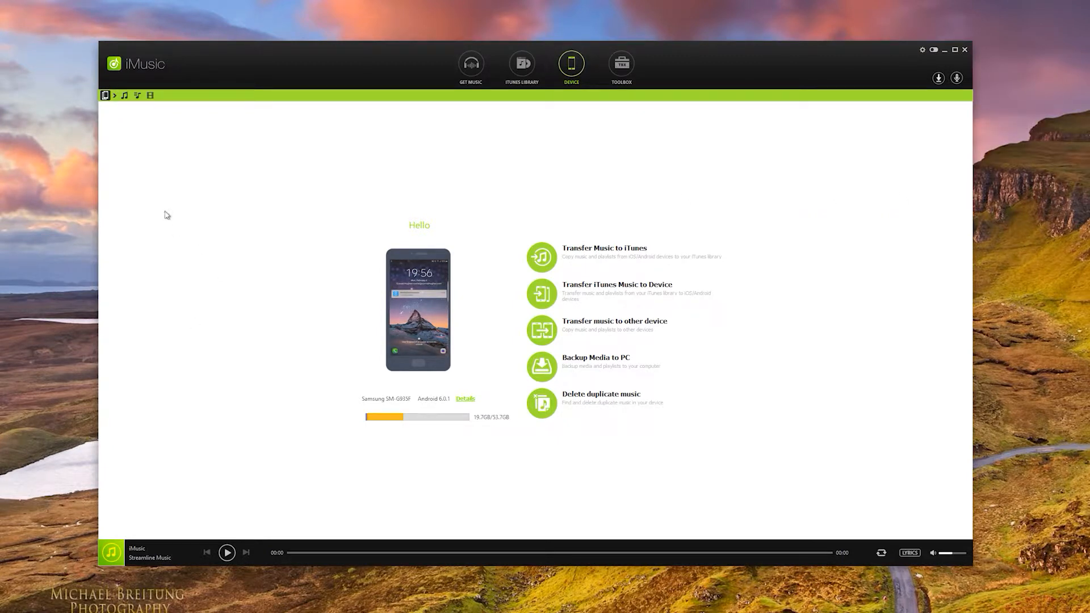
{"action": "mouse_move", "coordinate": [103, 114]}
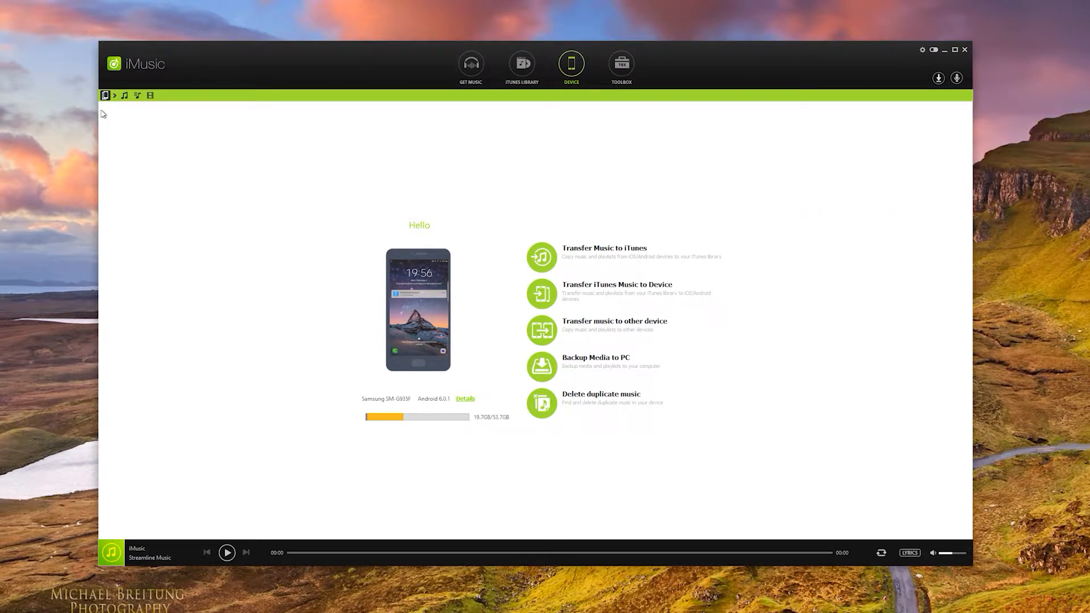
{"action": "mouse_move", "coordinate": [587, 105]}
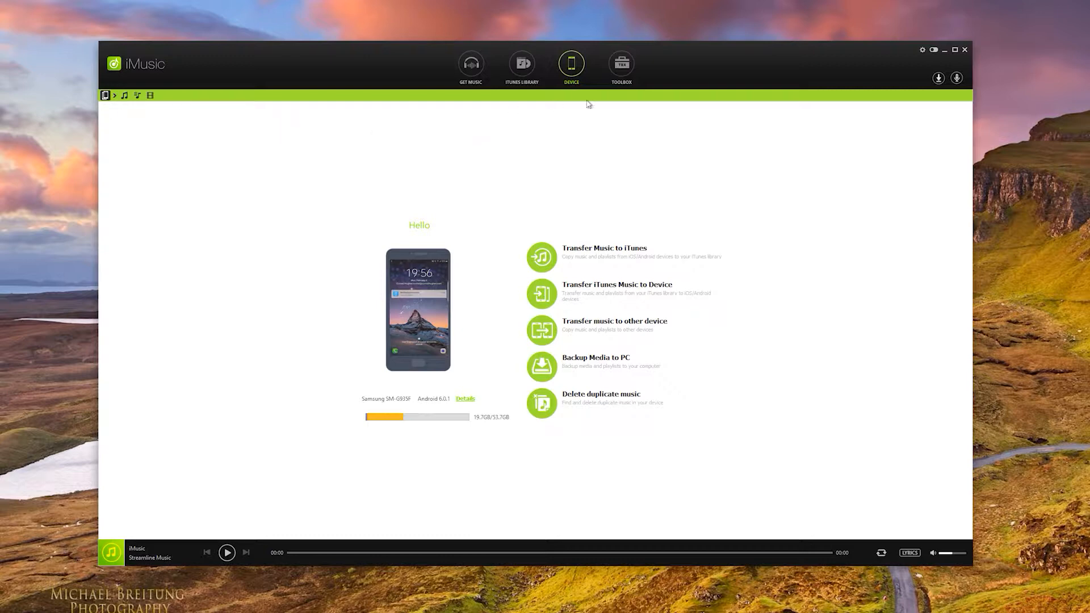
{"action": "mouse_move", "coordinate": [591, 112]}
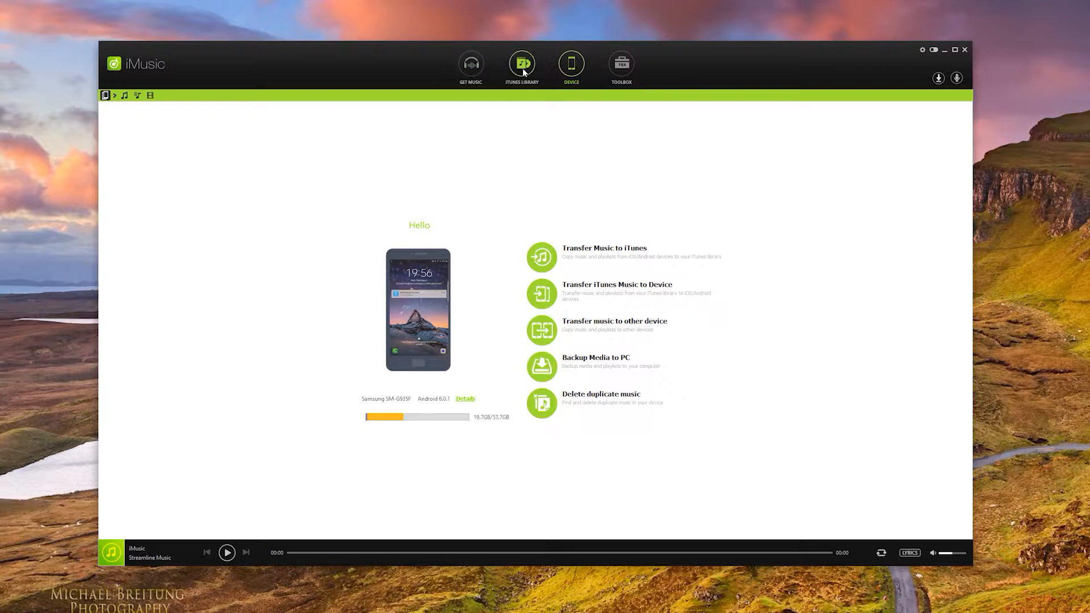
Step: Select the connected iPhone from the device switcher instead of the Samsung phone
{"action": "left_click", "coordinate": [114, 96]}
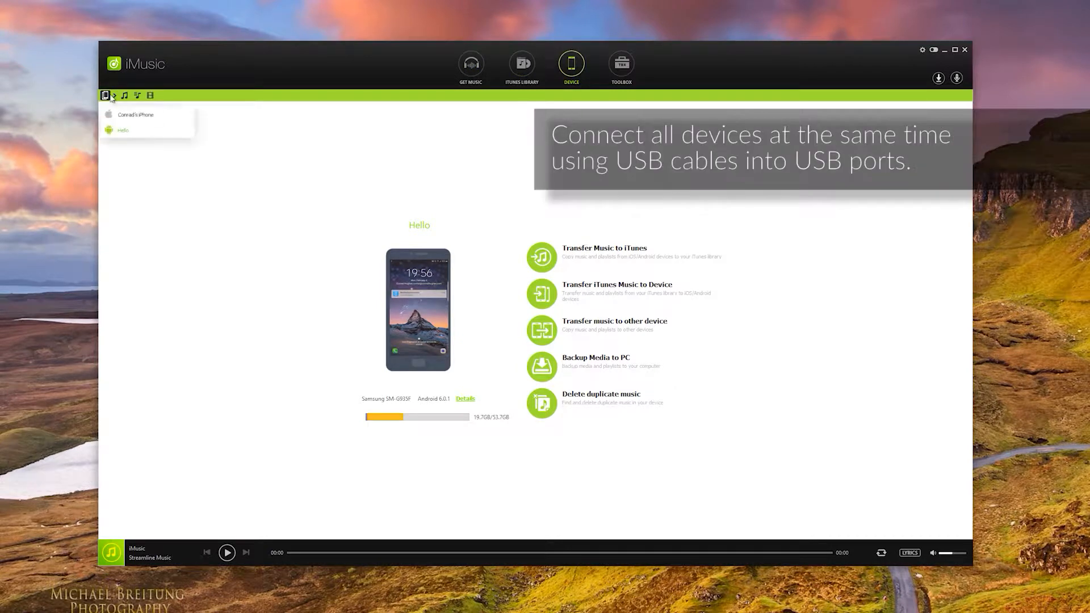
{"action": "left_click", "coordinate": [135, 114]}
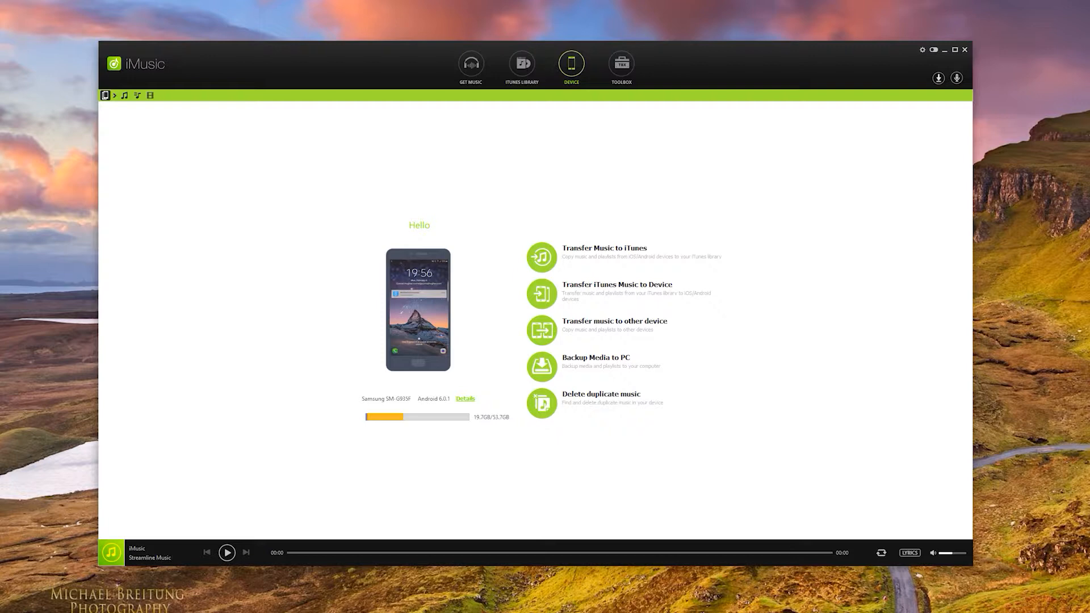
{"action": "mouse_move", "coordinate": [237, 391]}
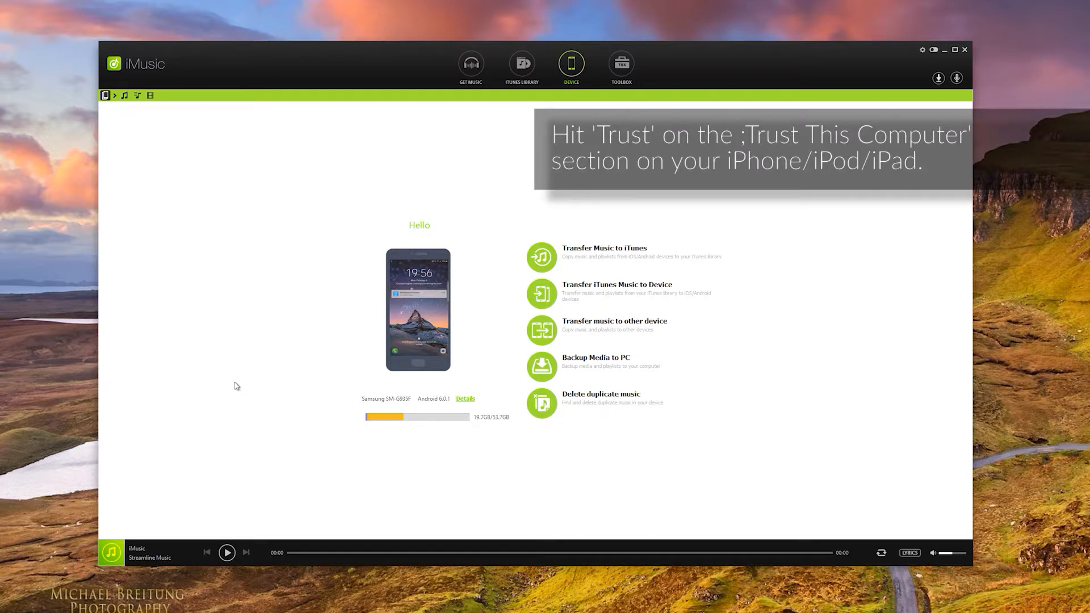
{"action": "mouse_move", "coordinate": [218, 310]}
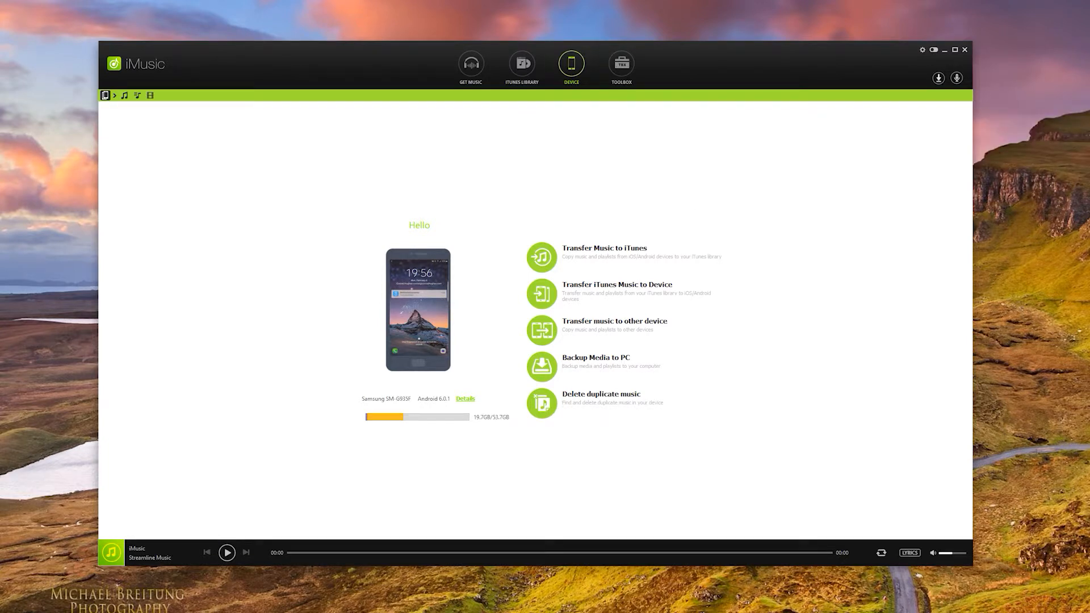
{"action": "mouse_move", "coordinate": [61, 278]}
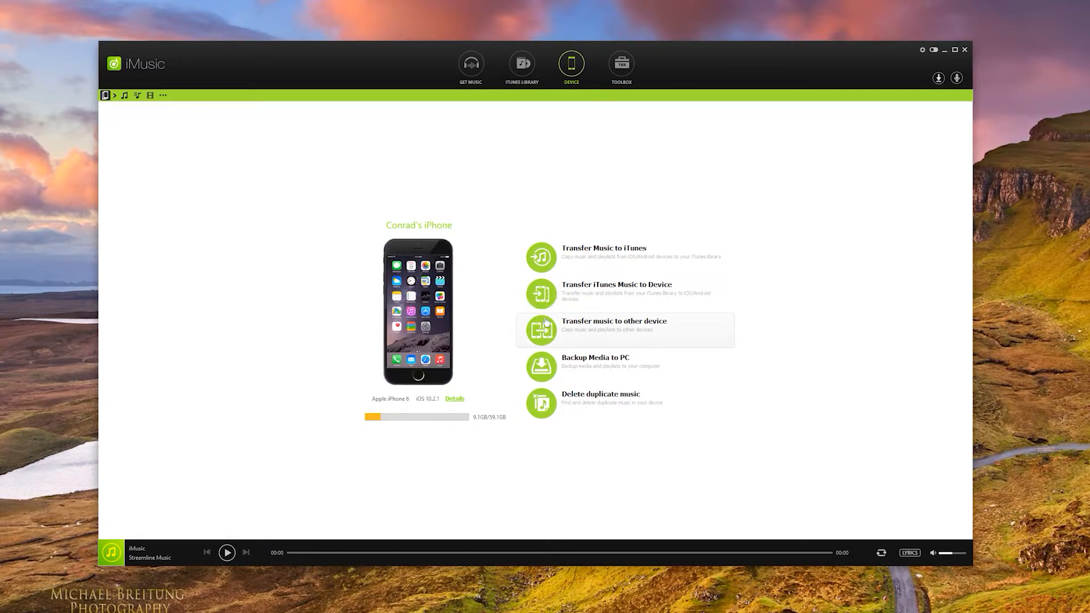
{"action": "mouse_move", "coordinate": [550, 307]}
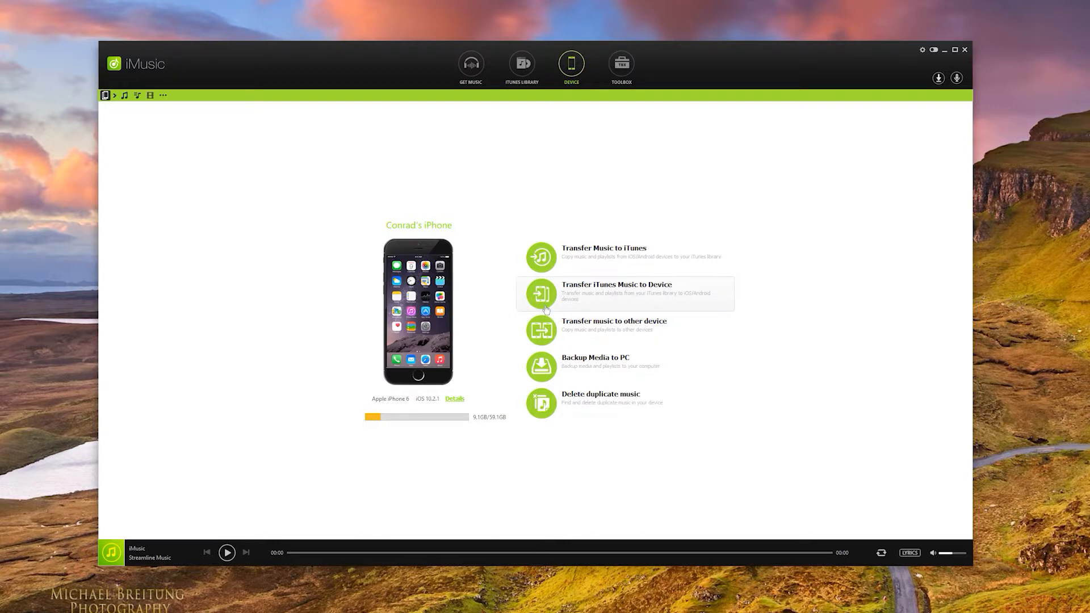
{"action": "mouse_move", "coordinate": [543, 330]}
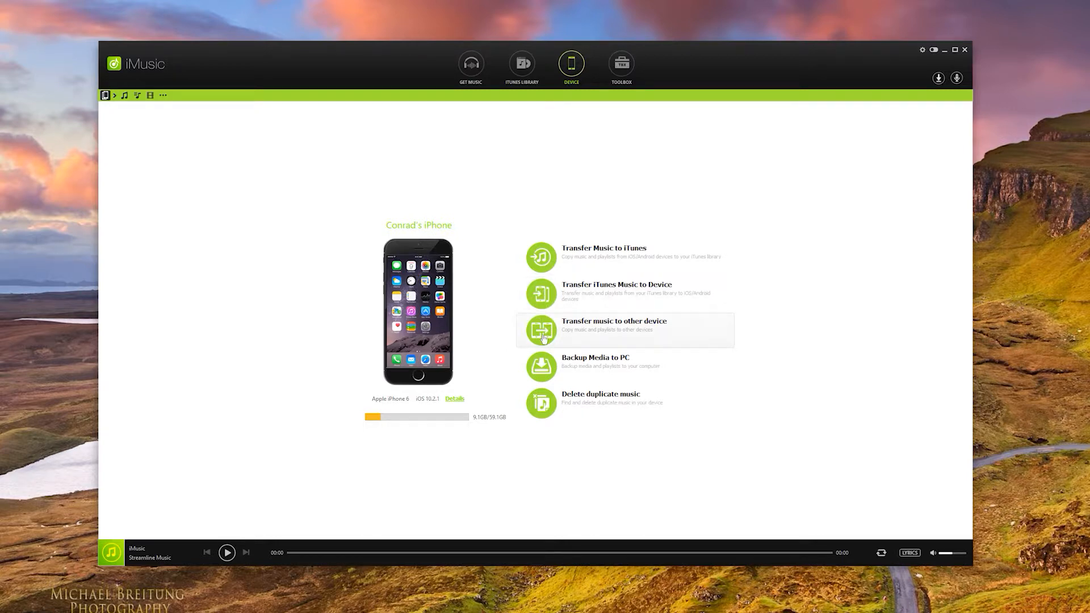
{"action": "mouse_move", "coordinate": [564, 68]}
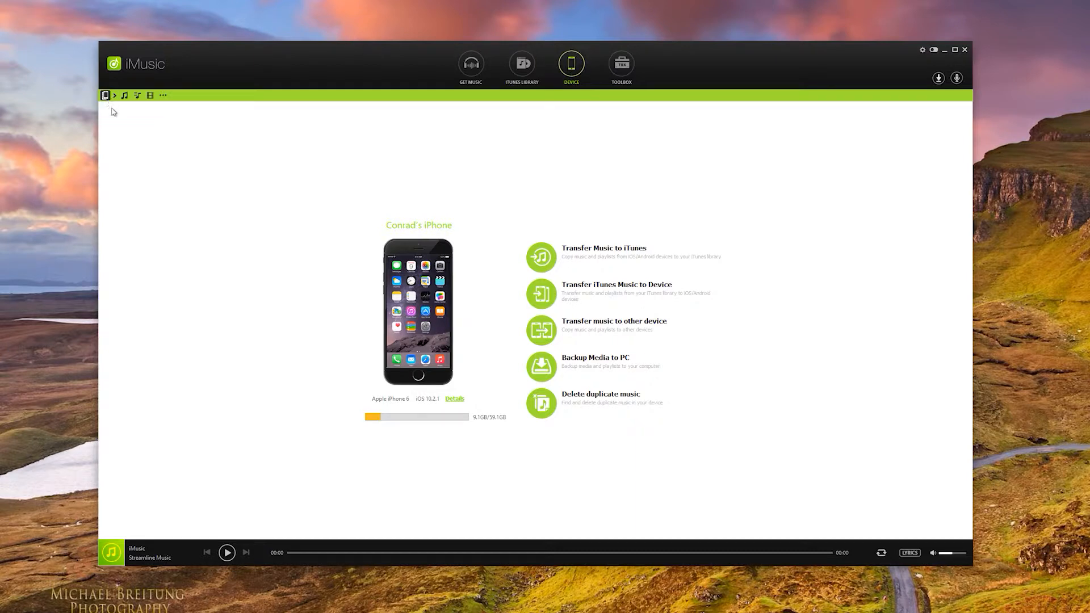
{"action": "mouse_move", "coordinate": [492, 161]}
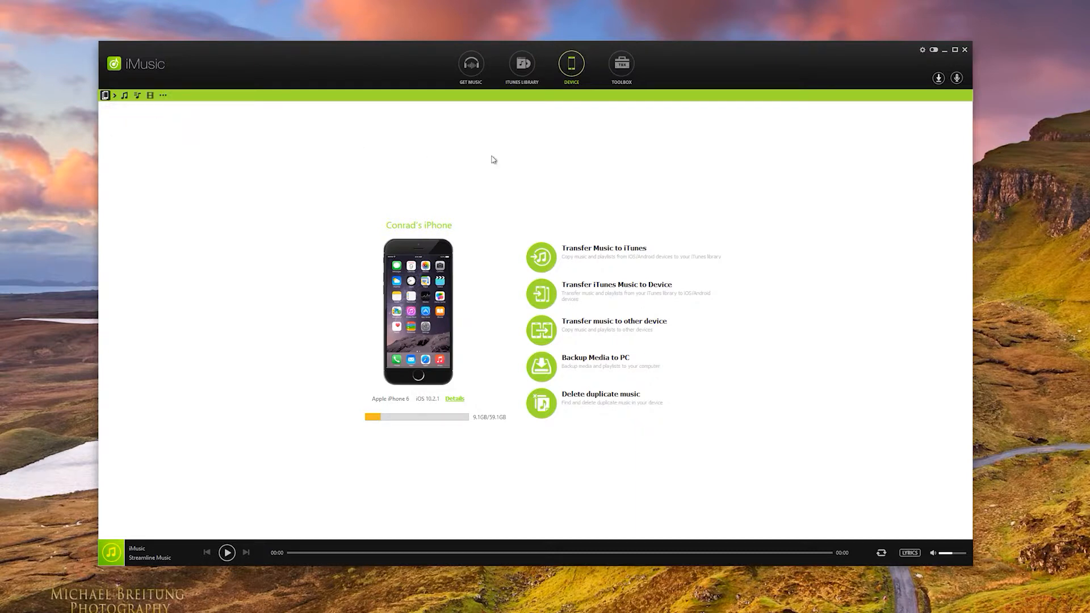
Step: Transfer all the iPhone's music to the other phone and acknowledge 'Export successful!'
{"action": "left_click", "coordinate": [613, 320]}
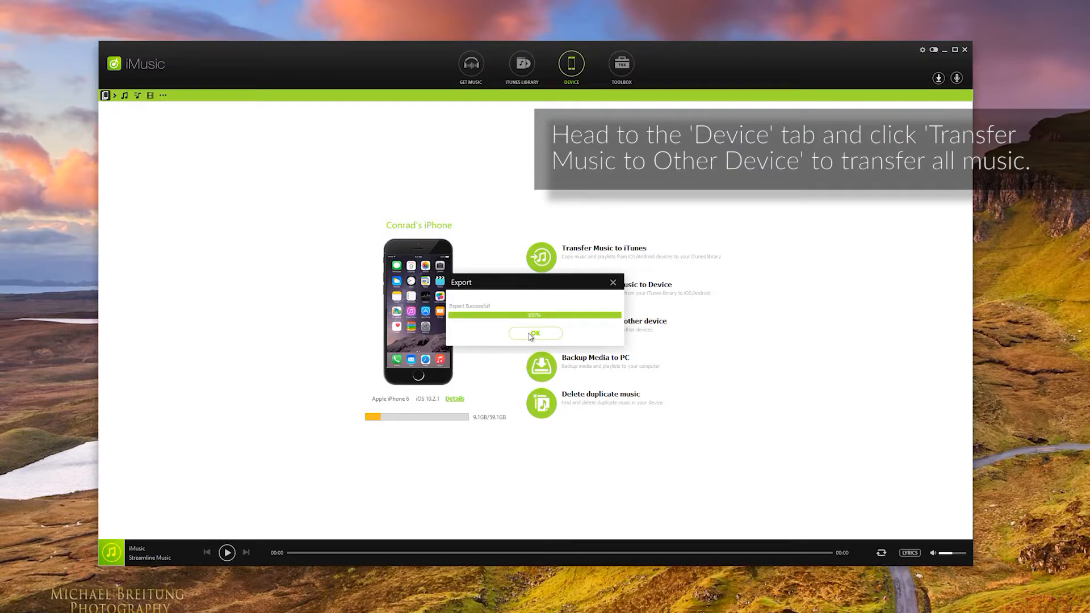
{"action": "left_click", "coordinate": [534, 332]}
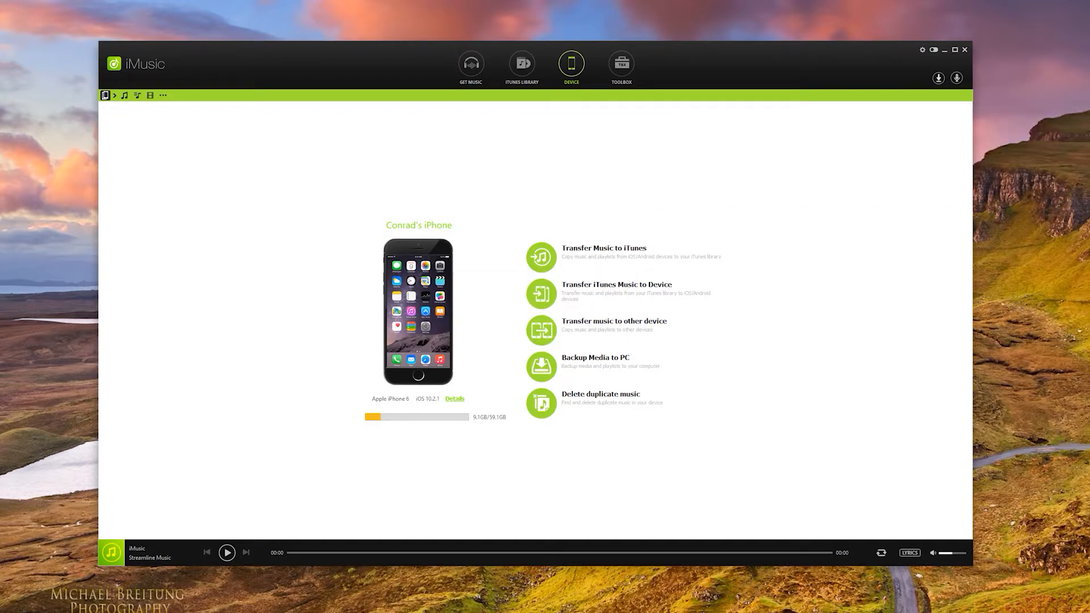
{"action": "left_click", "coordinate": [124, 96]}
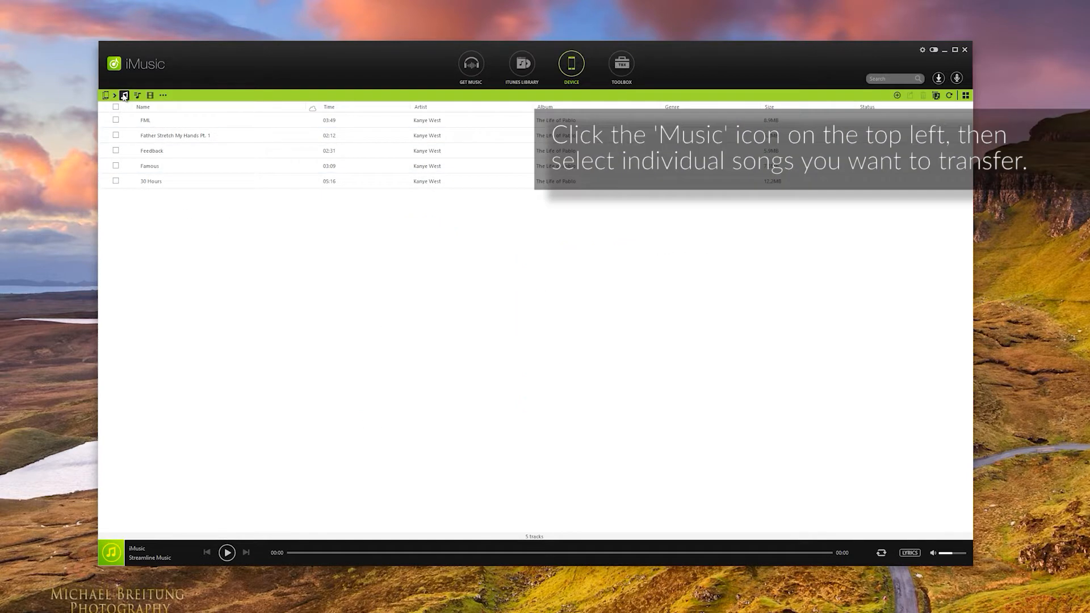
Step: Tick individual iPhone songs and bring up the Export / Export To choices for them
{"action": "left_click", "coordinate": [115, 135]}
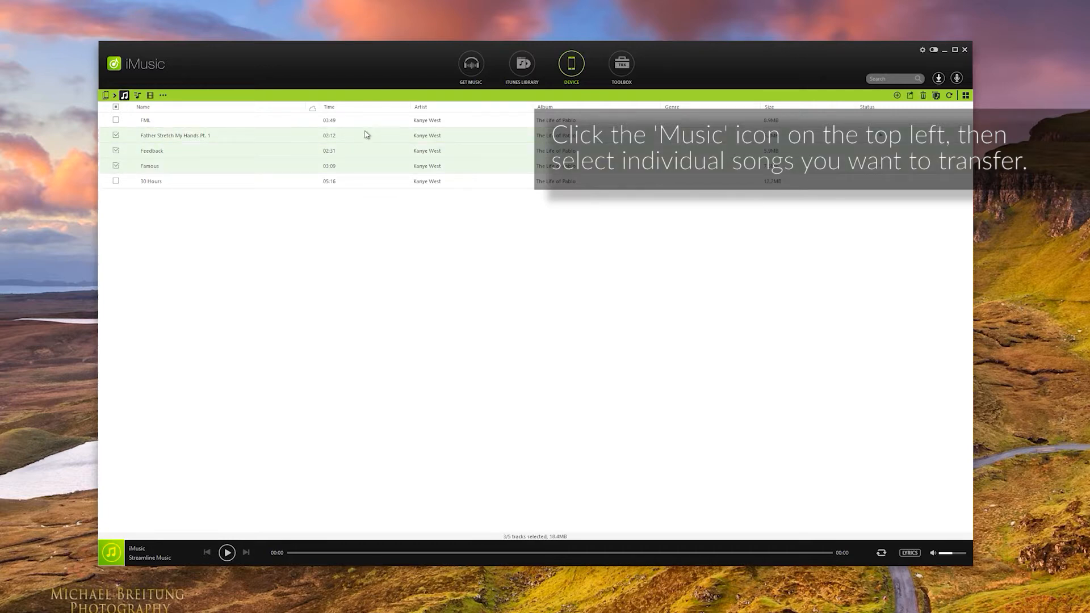
{"action": "mouse_move", "coordinate": [350, 162]}
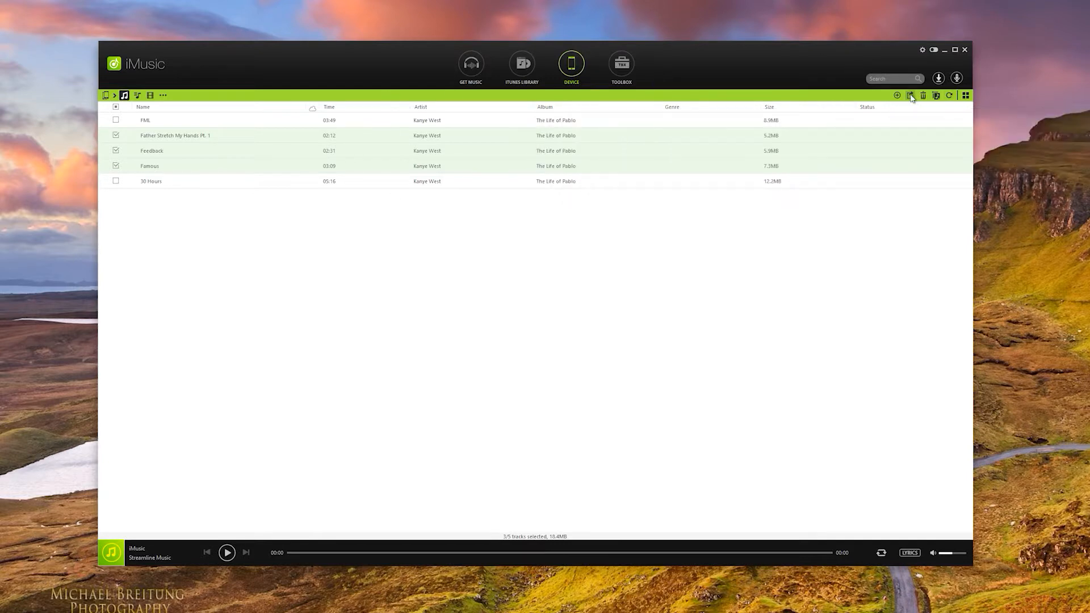
{"action": "left_click", "coordinate": [910, 95]}
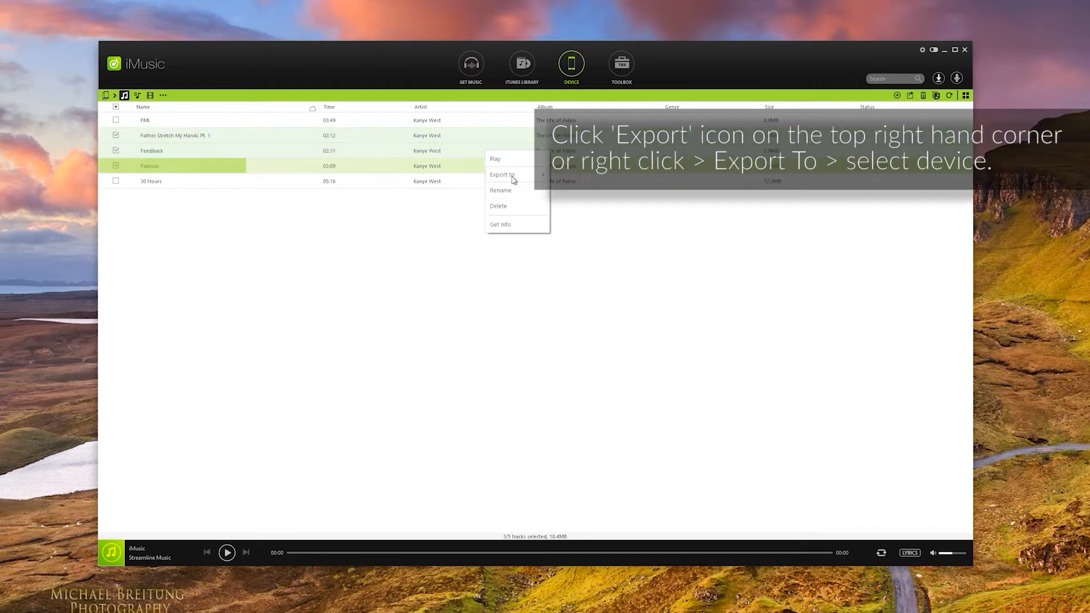
{"action": "right_click", "coordinate": [150, 181]}
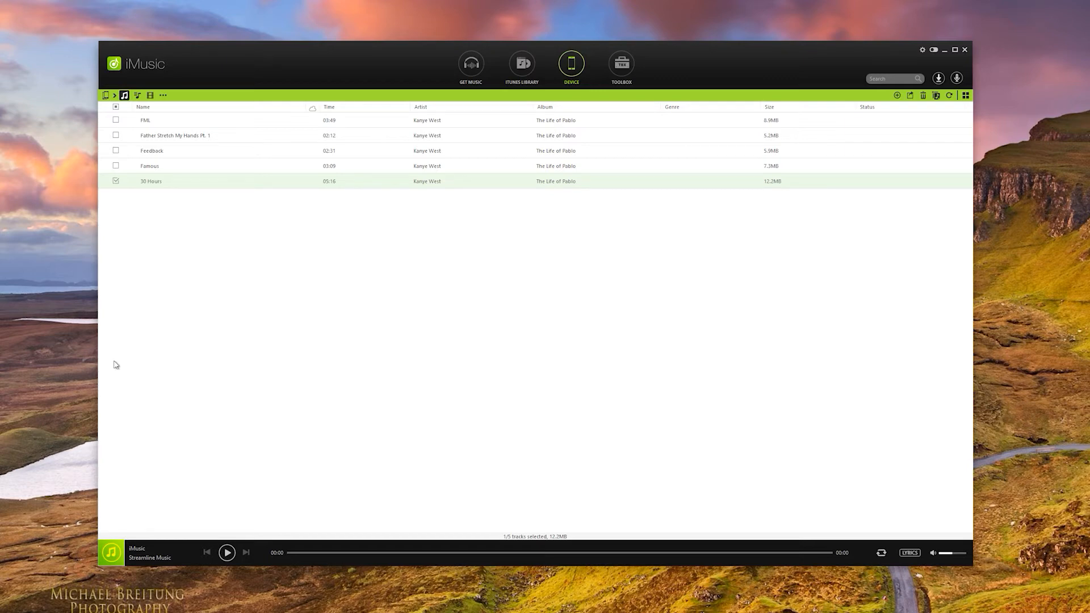
{"action": "mouse_move", "coordinate": [258, 348]}
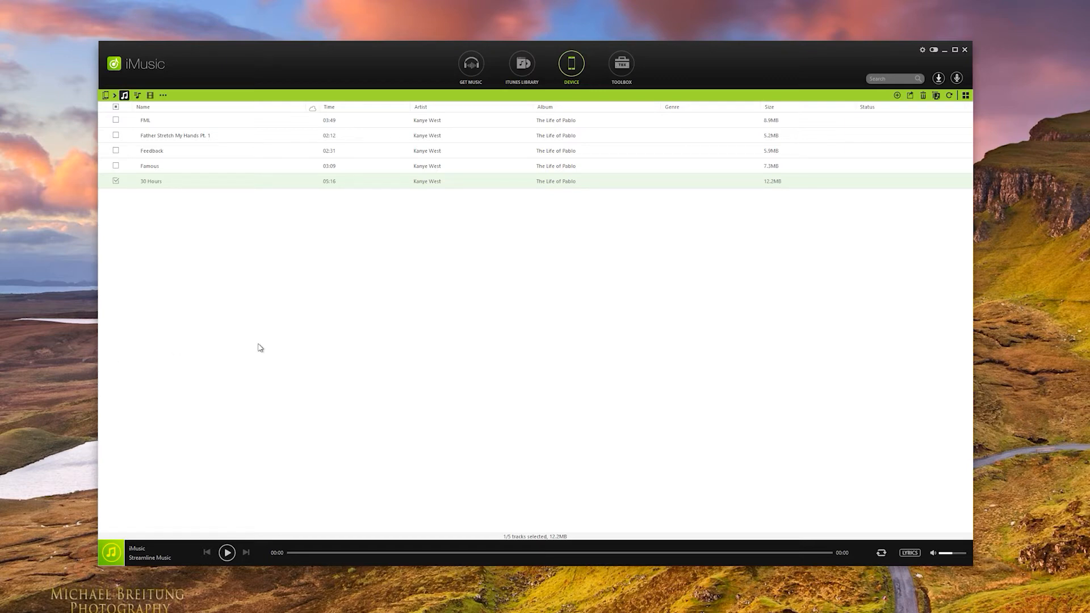
{"action": "mouse_move", "coordinate": [535, 236]}
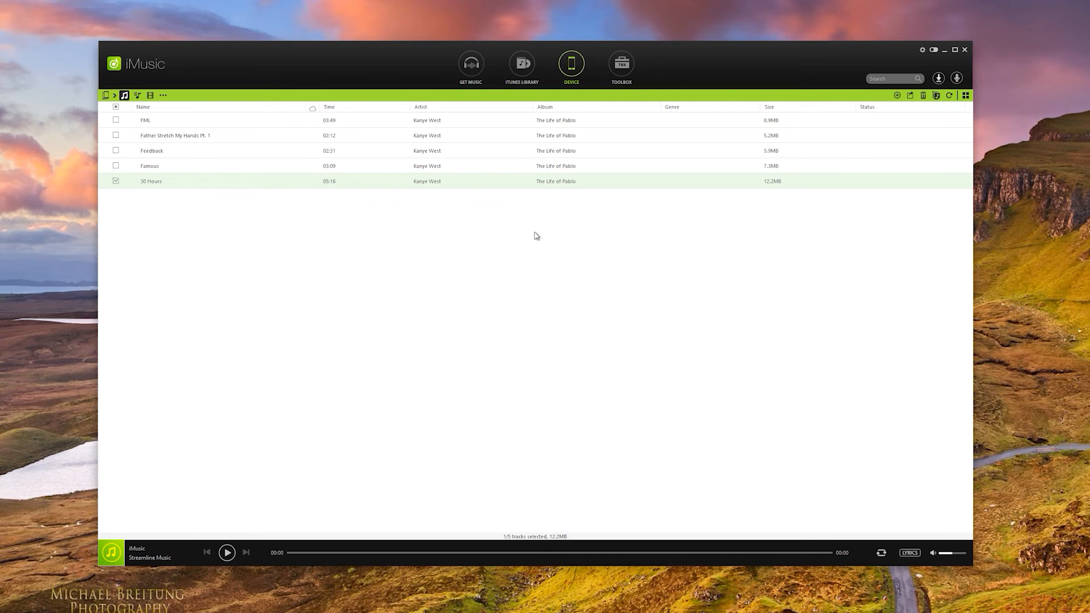
{"action": "mouse_move", "coordinate": [647, 217]}
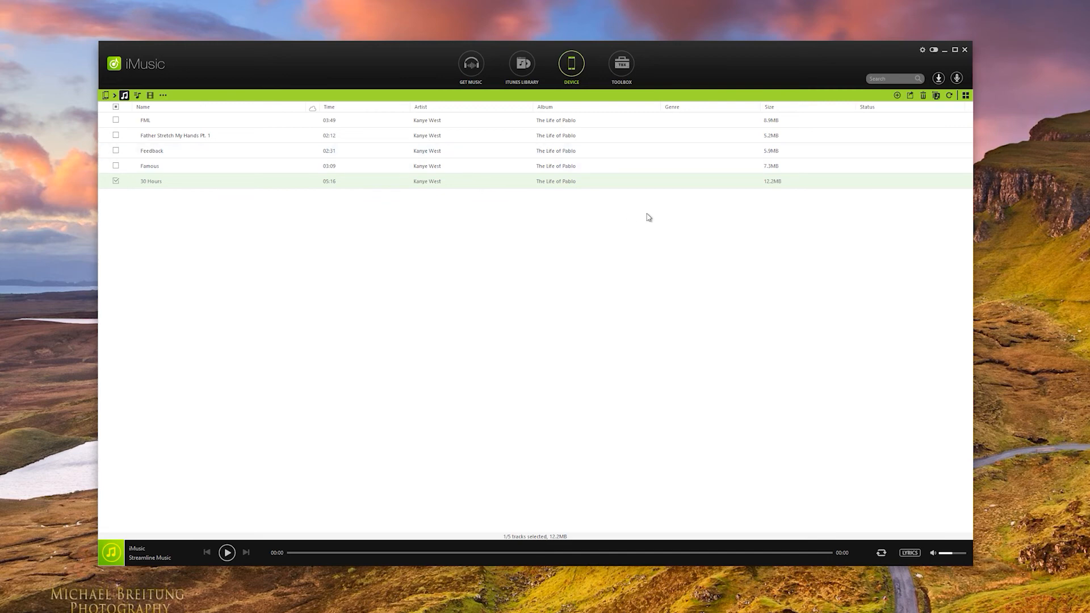